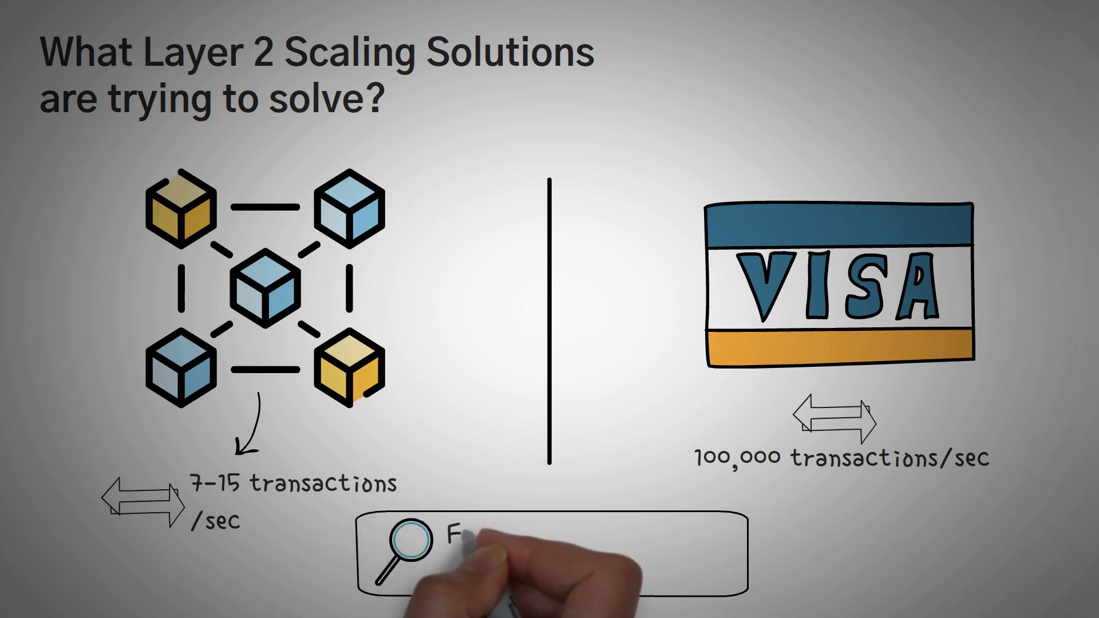
{"action": "type", "text": "Find ways to increase tra"}
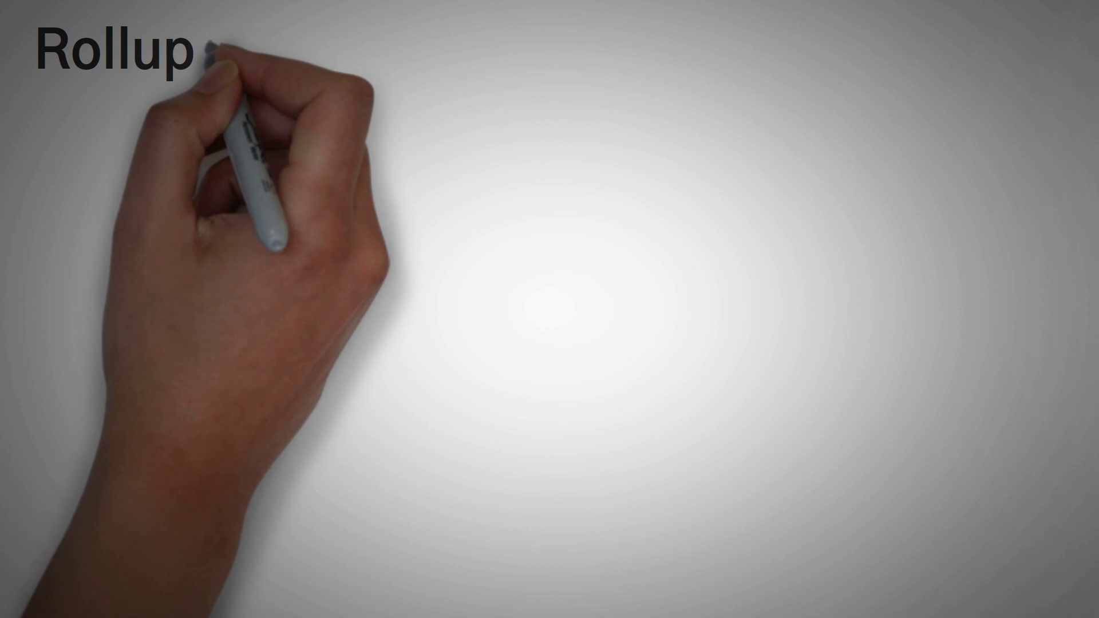
{"action": "type", "text": "s"}
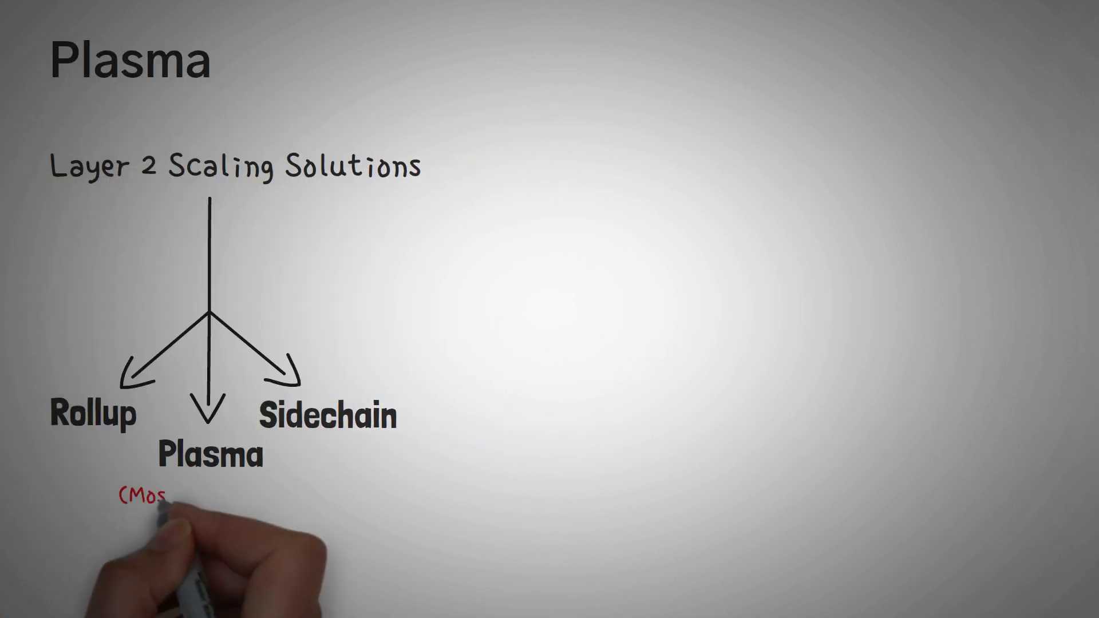
{"action": "type", "text": "(Most Confusing)"}
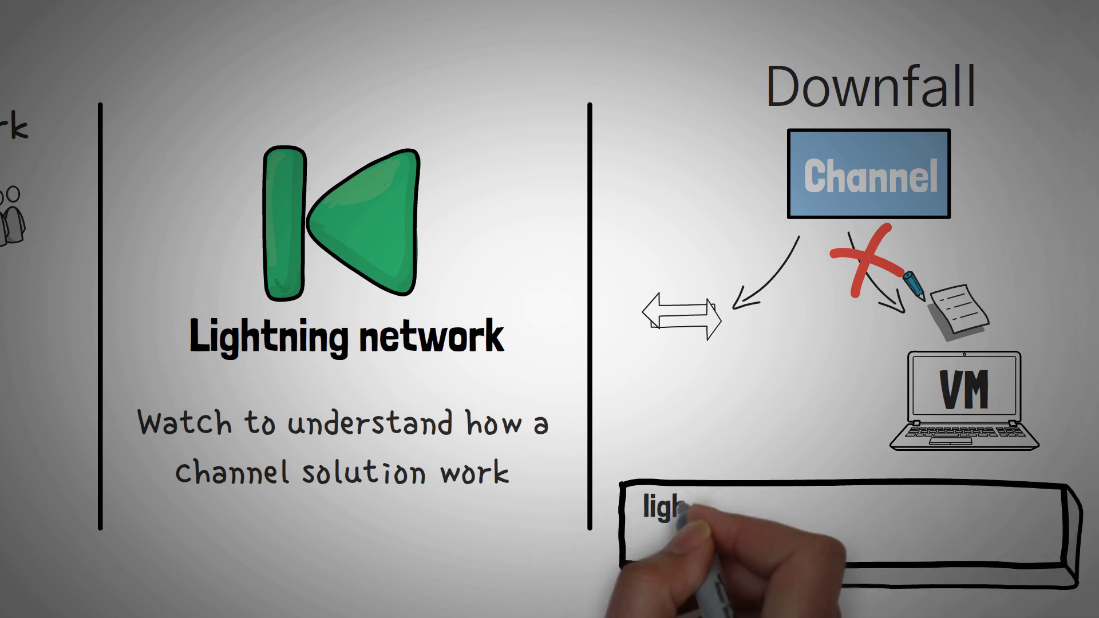
{"action": "type", "text": "lightning network is used to avoid"}
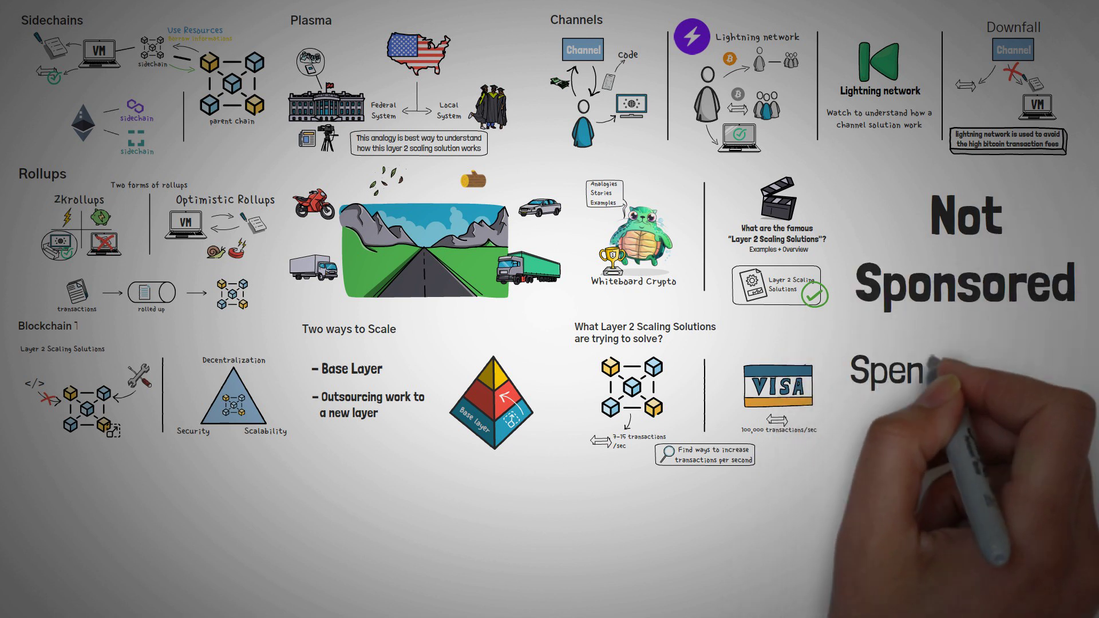
{"action": "type", "text": "Spent $10,000"}
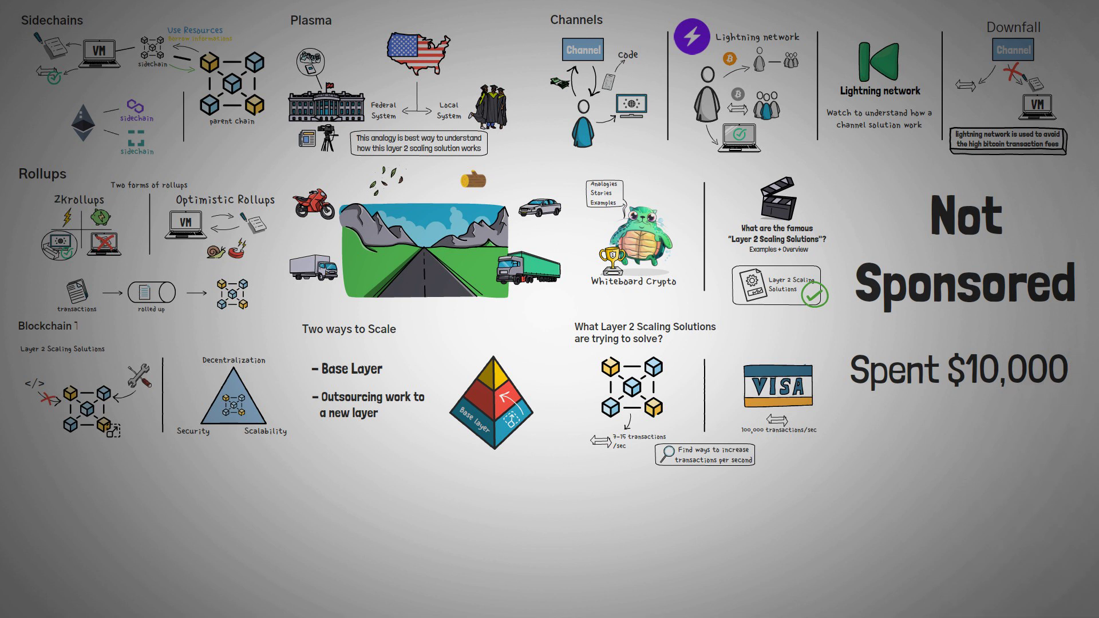
{"action": "type", "text": "Four Mo"}
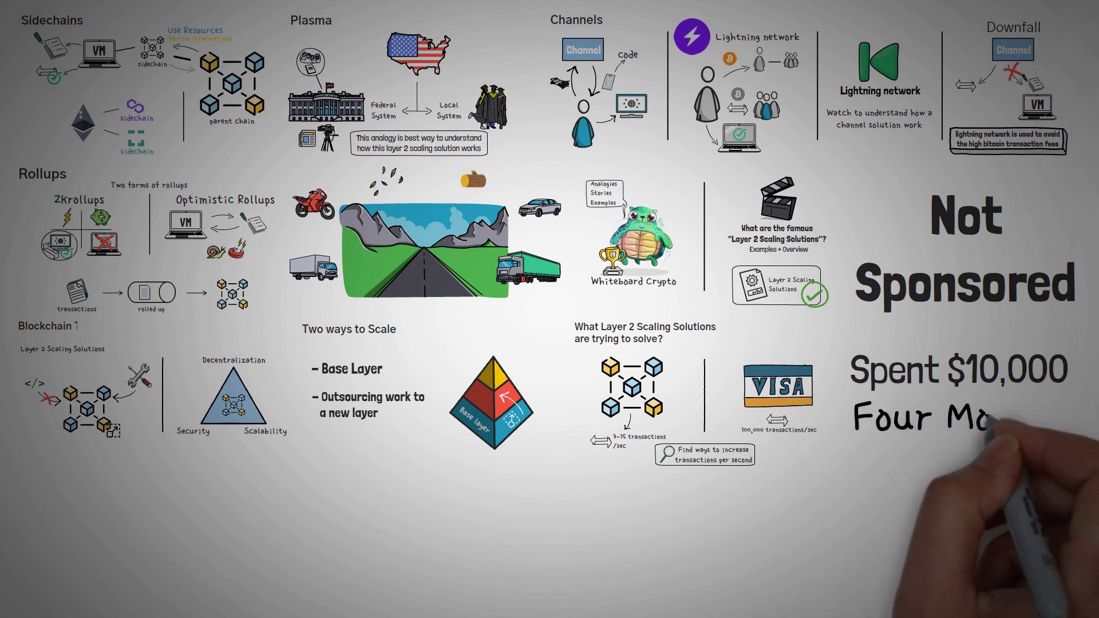